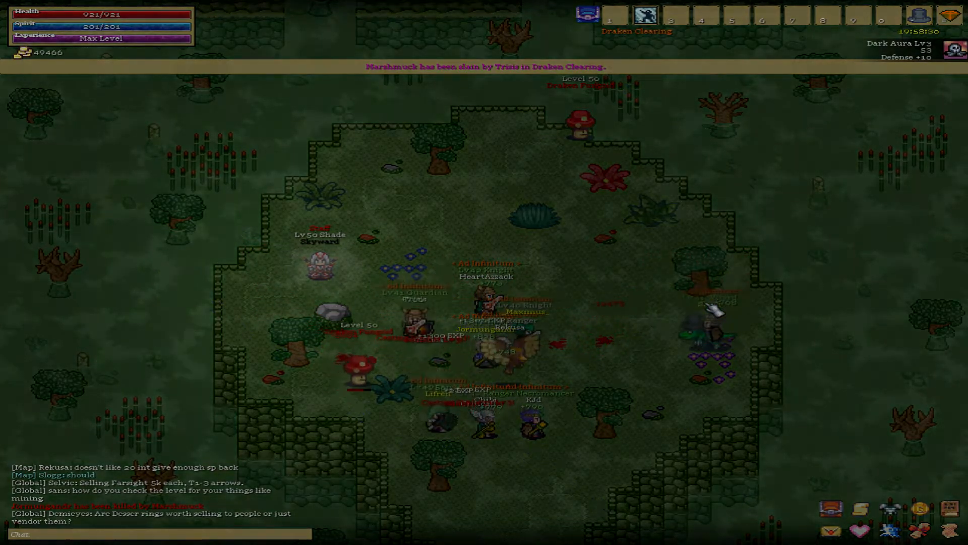
Hide the game interface with Shift+H after arriving in the dark stone dungeon
key("shift+h")
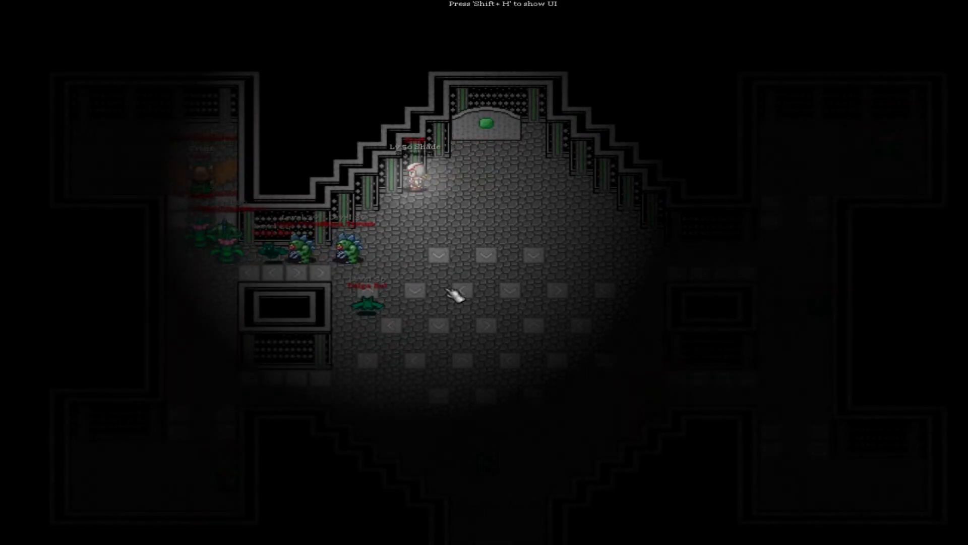